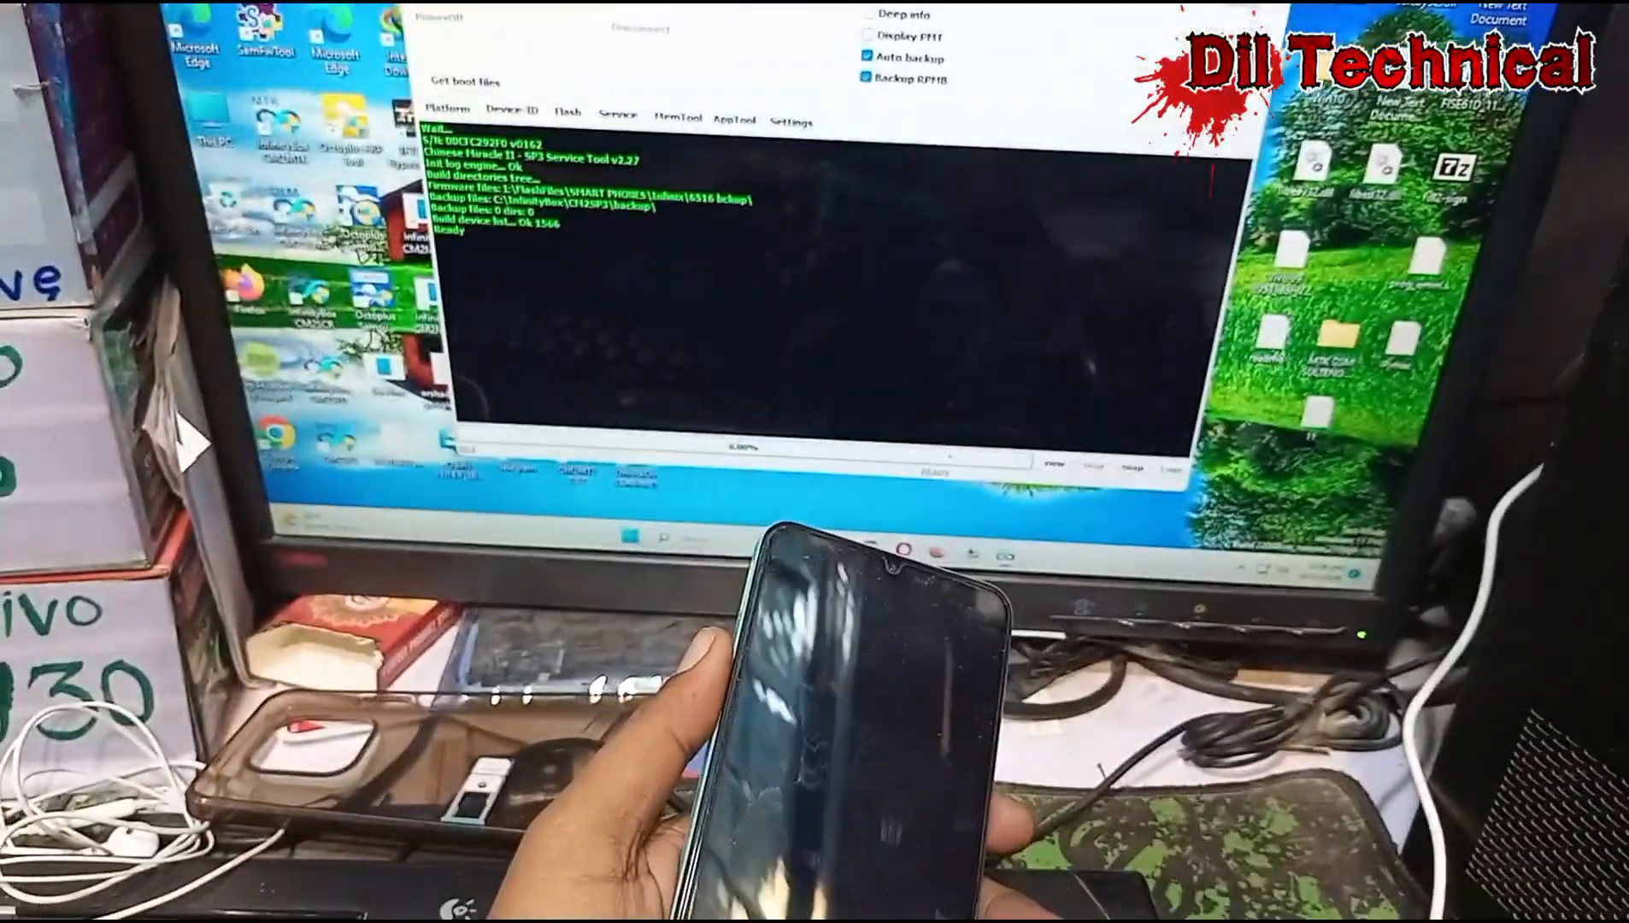
Step: Choose Realme as the brand and C51 as the model, then connect to the phone
left_click(457, 20)
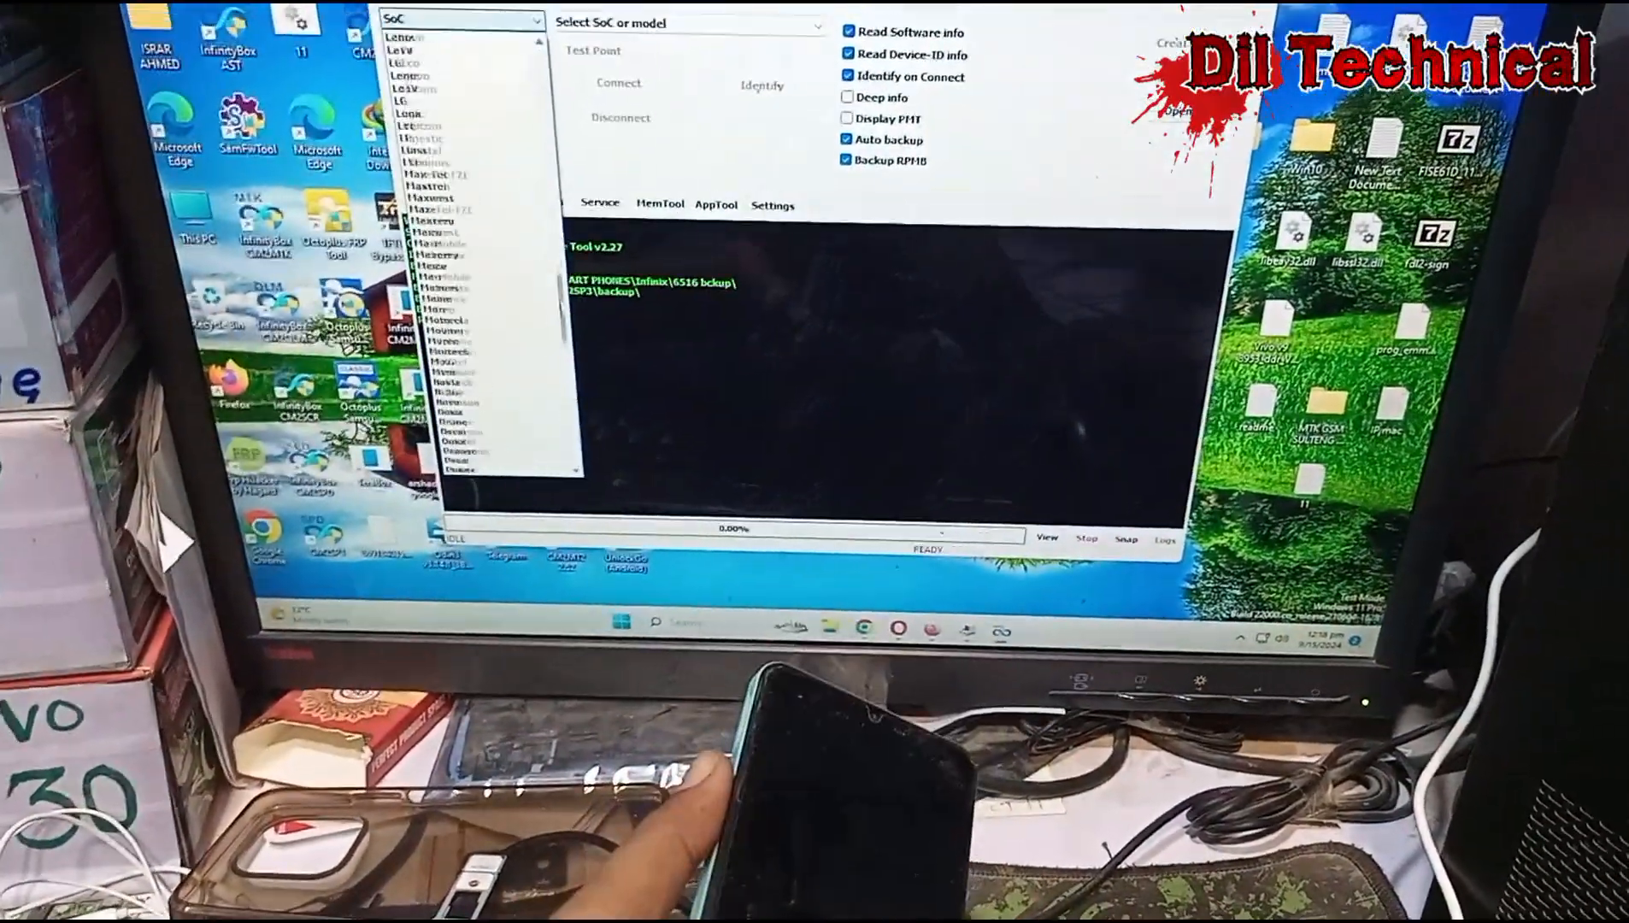
scroll("down", 3)
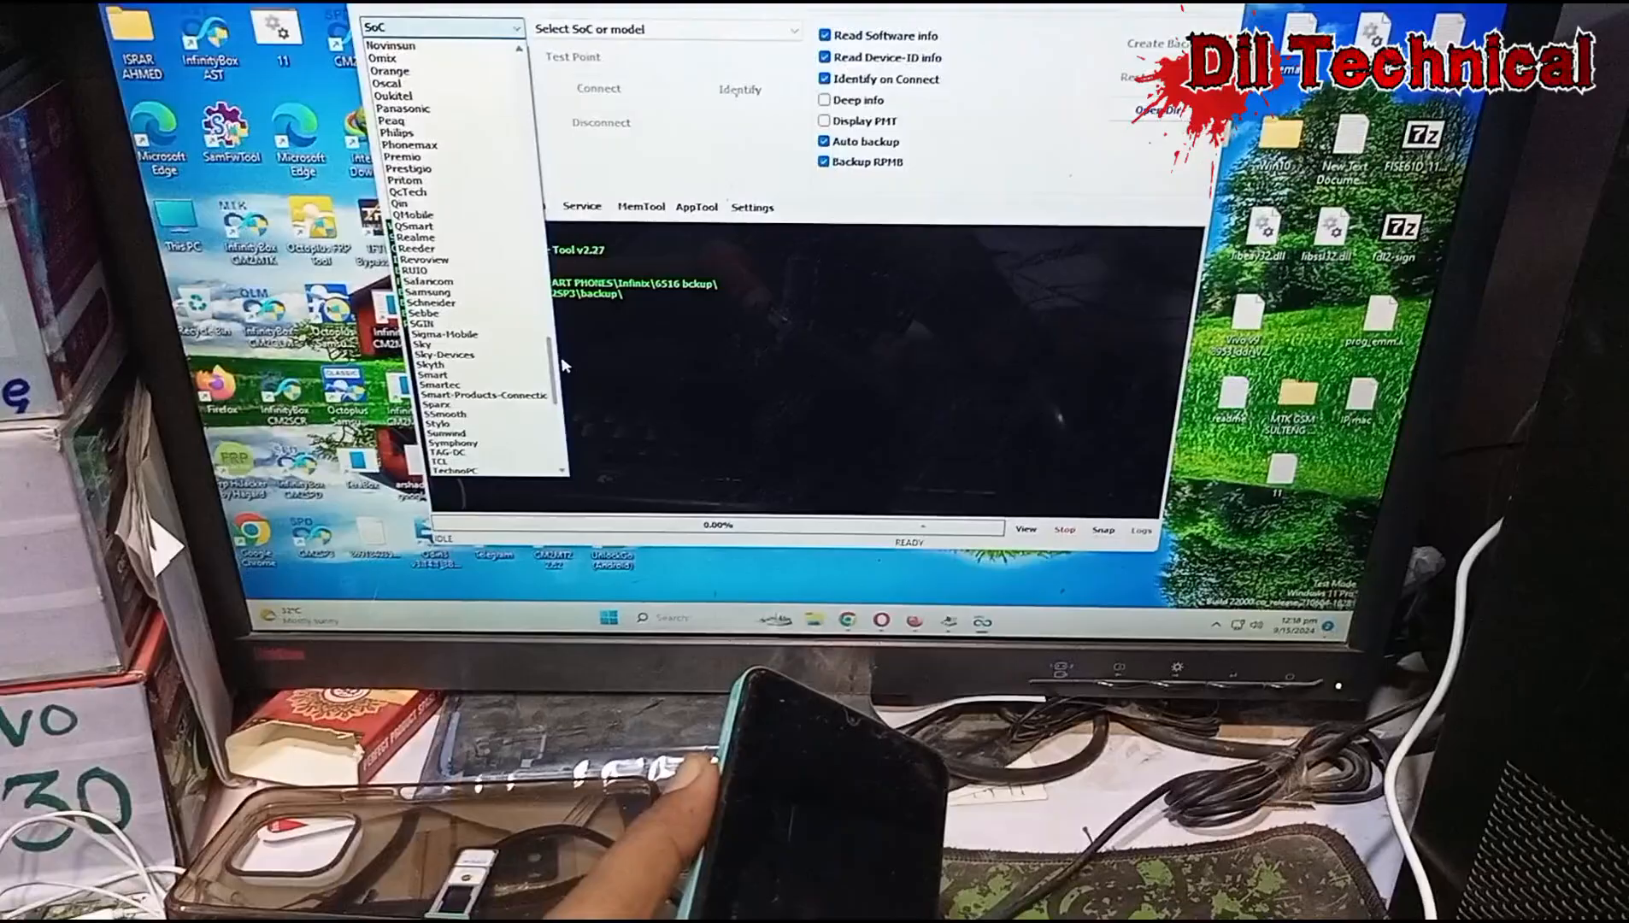
left_click(417, 237)
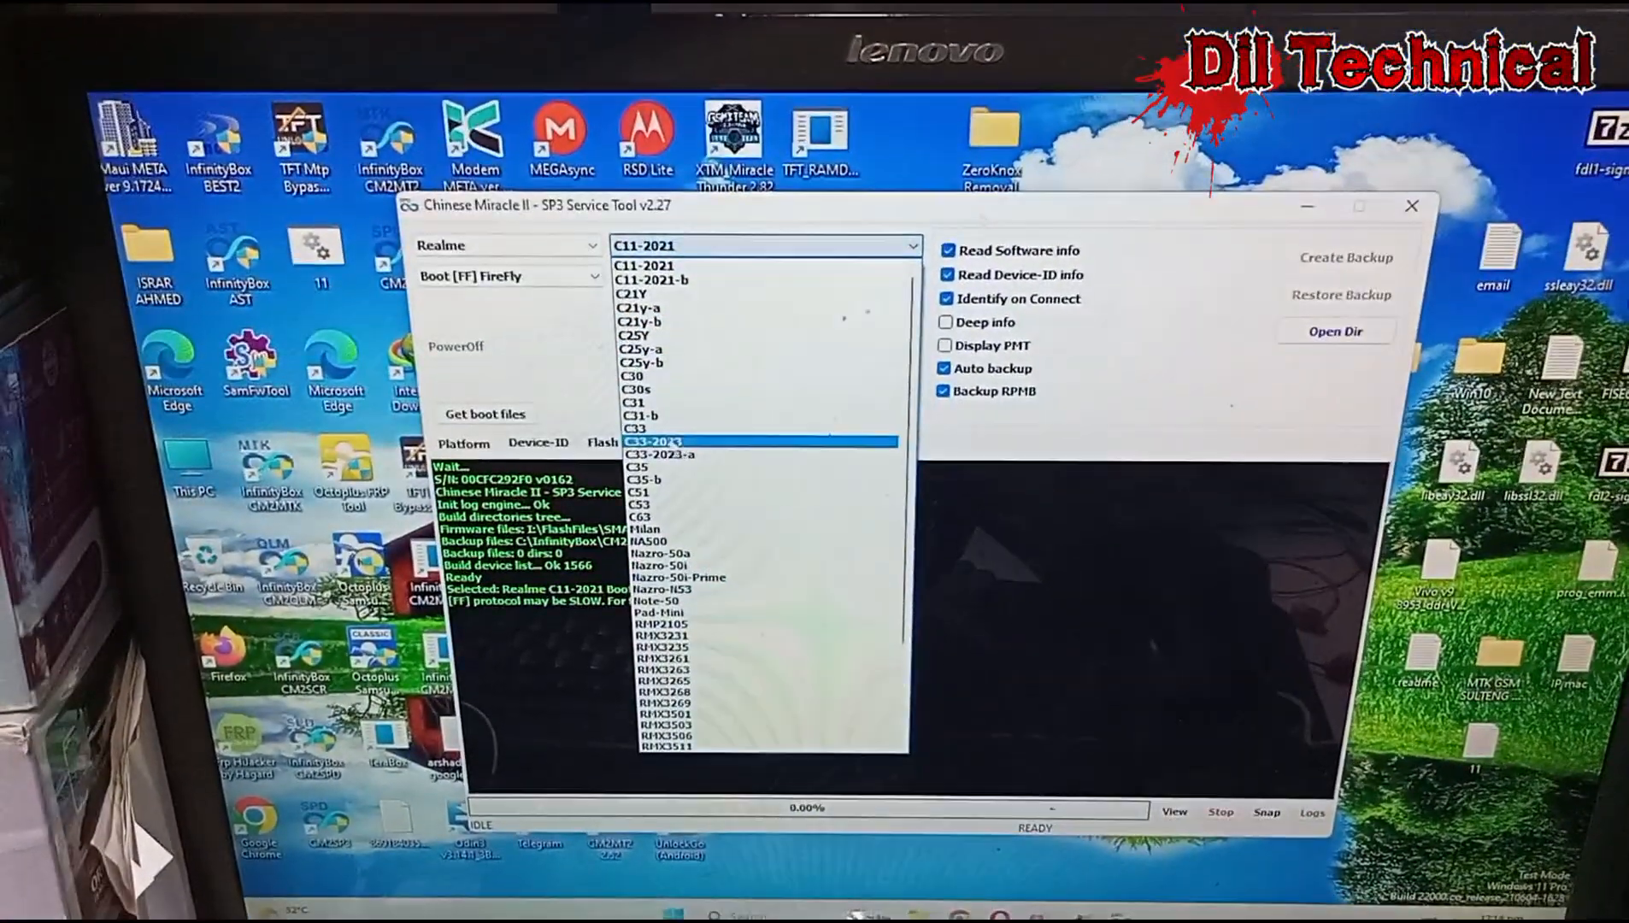
left_click(640, 480)
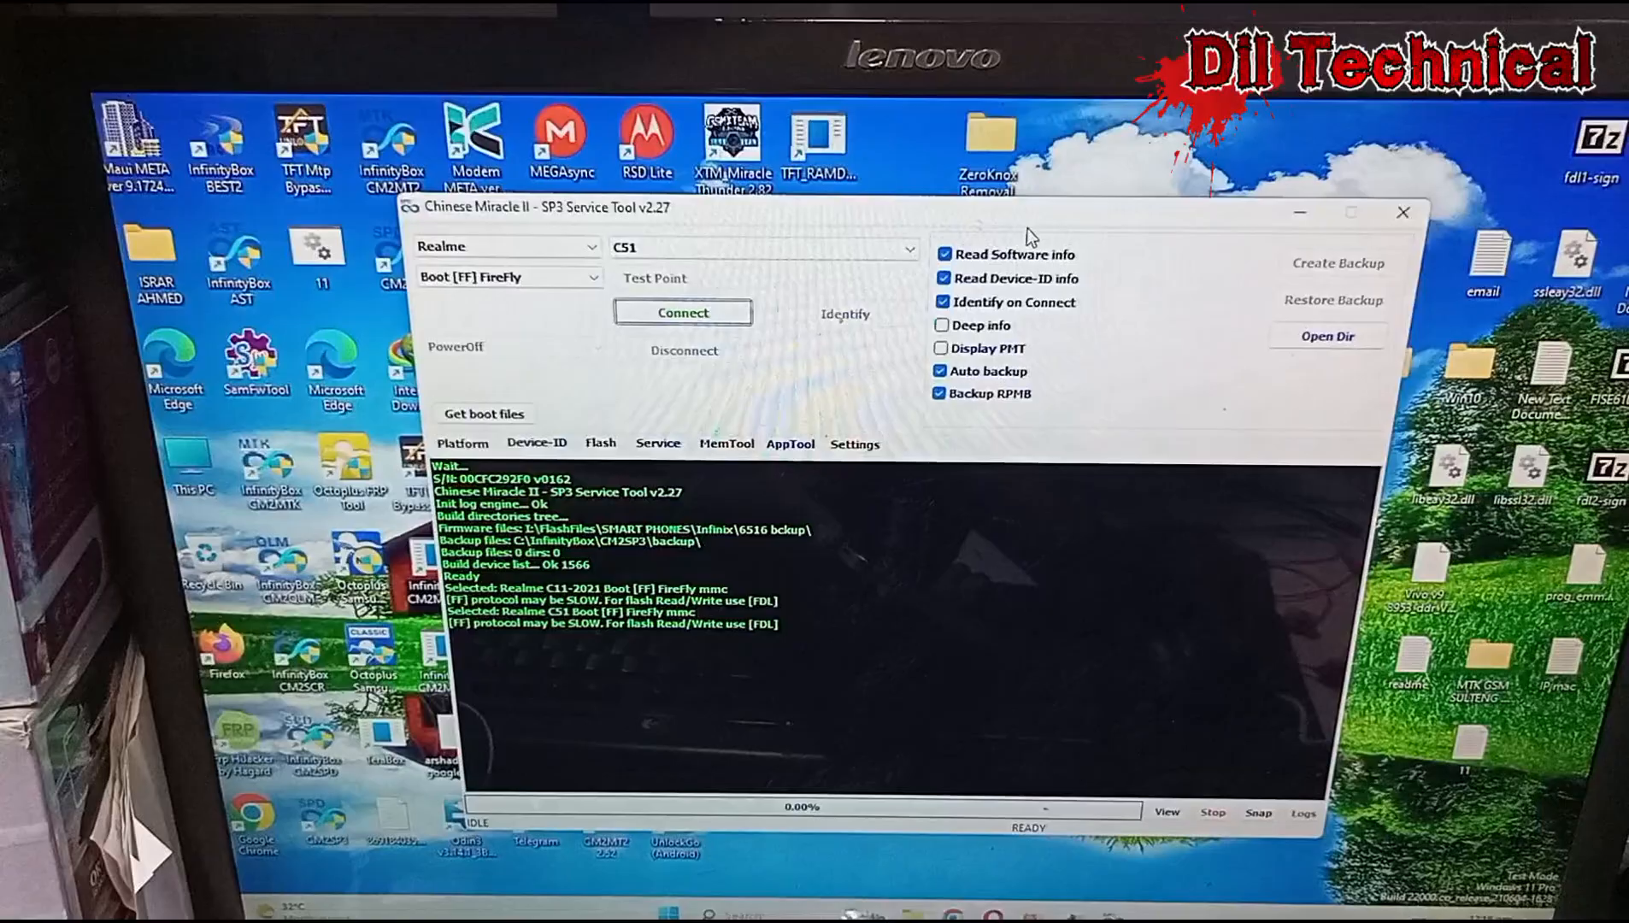
left_click(683, 312)
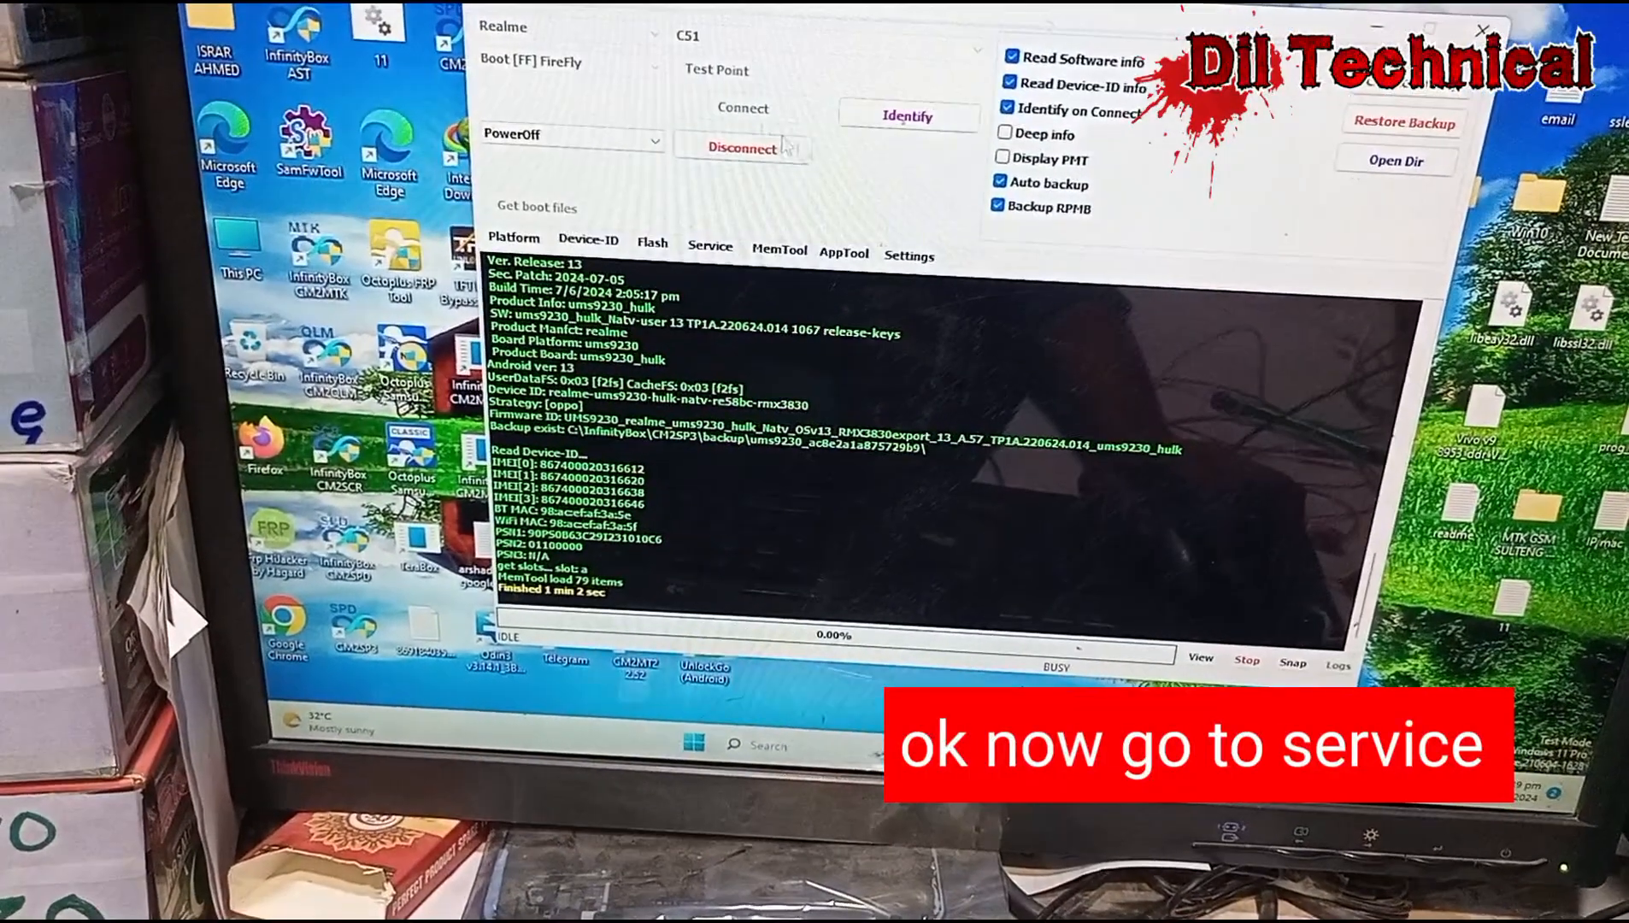
Step: Tick FRP and Userdata on the Service tab and start Reset | Format, accepting the data-loss warning
left_click(710, 247)
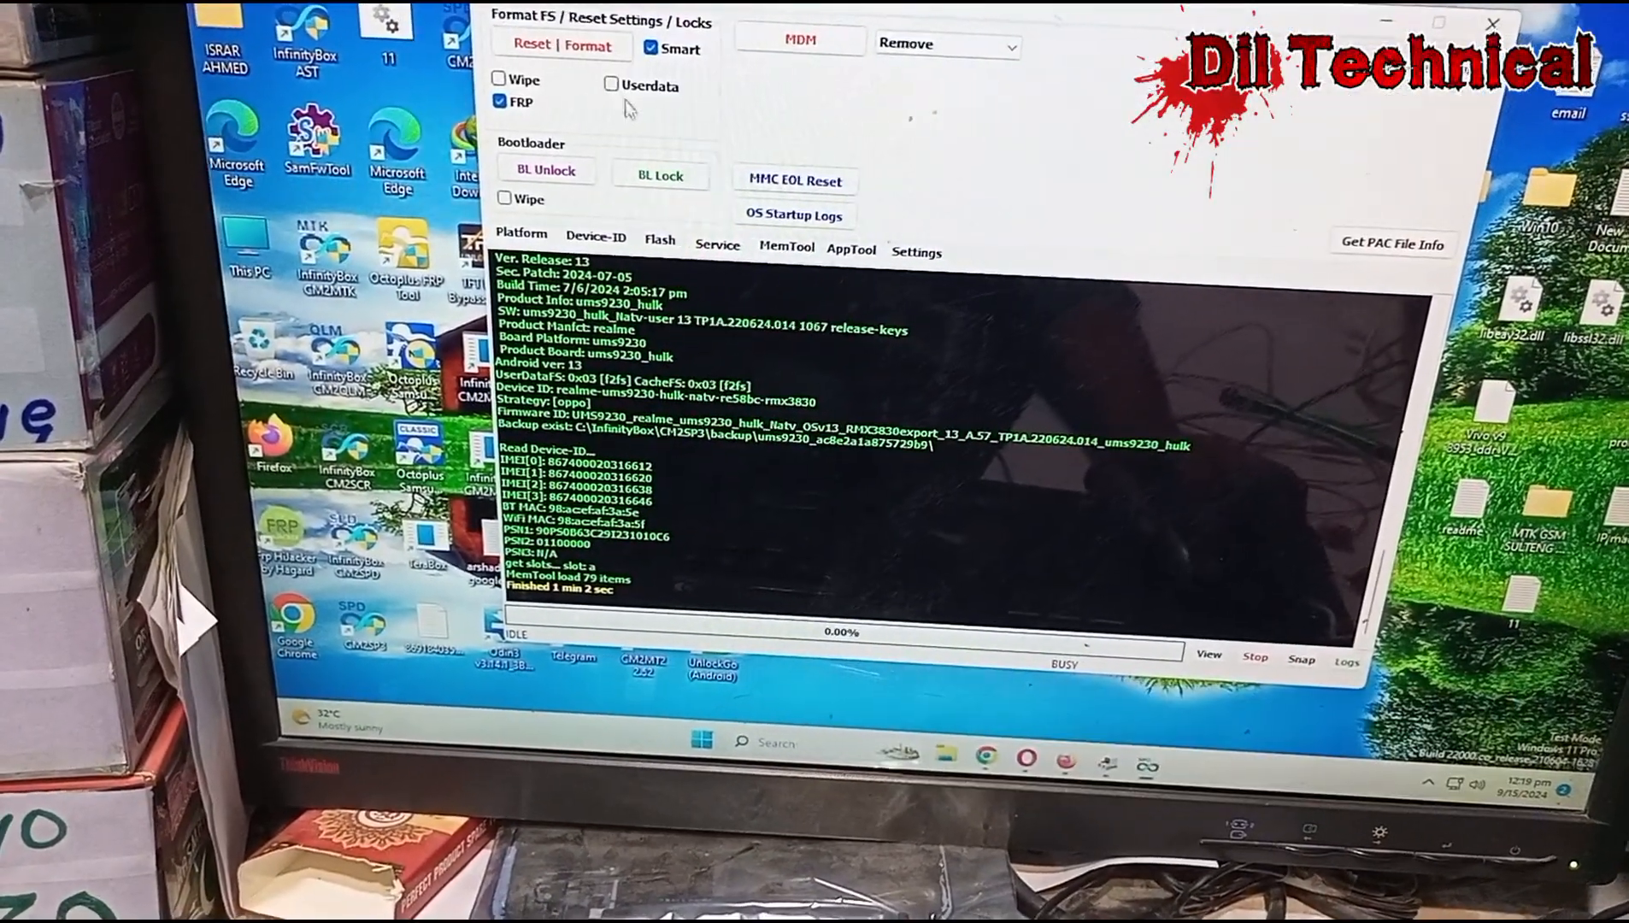
left_click(612, 84)
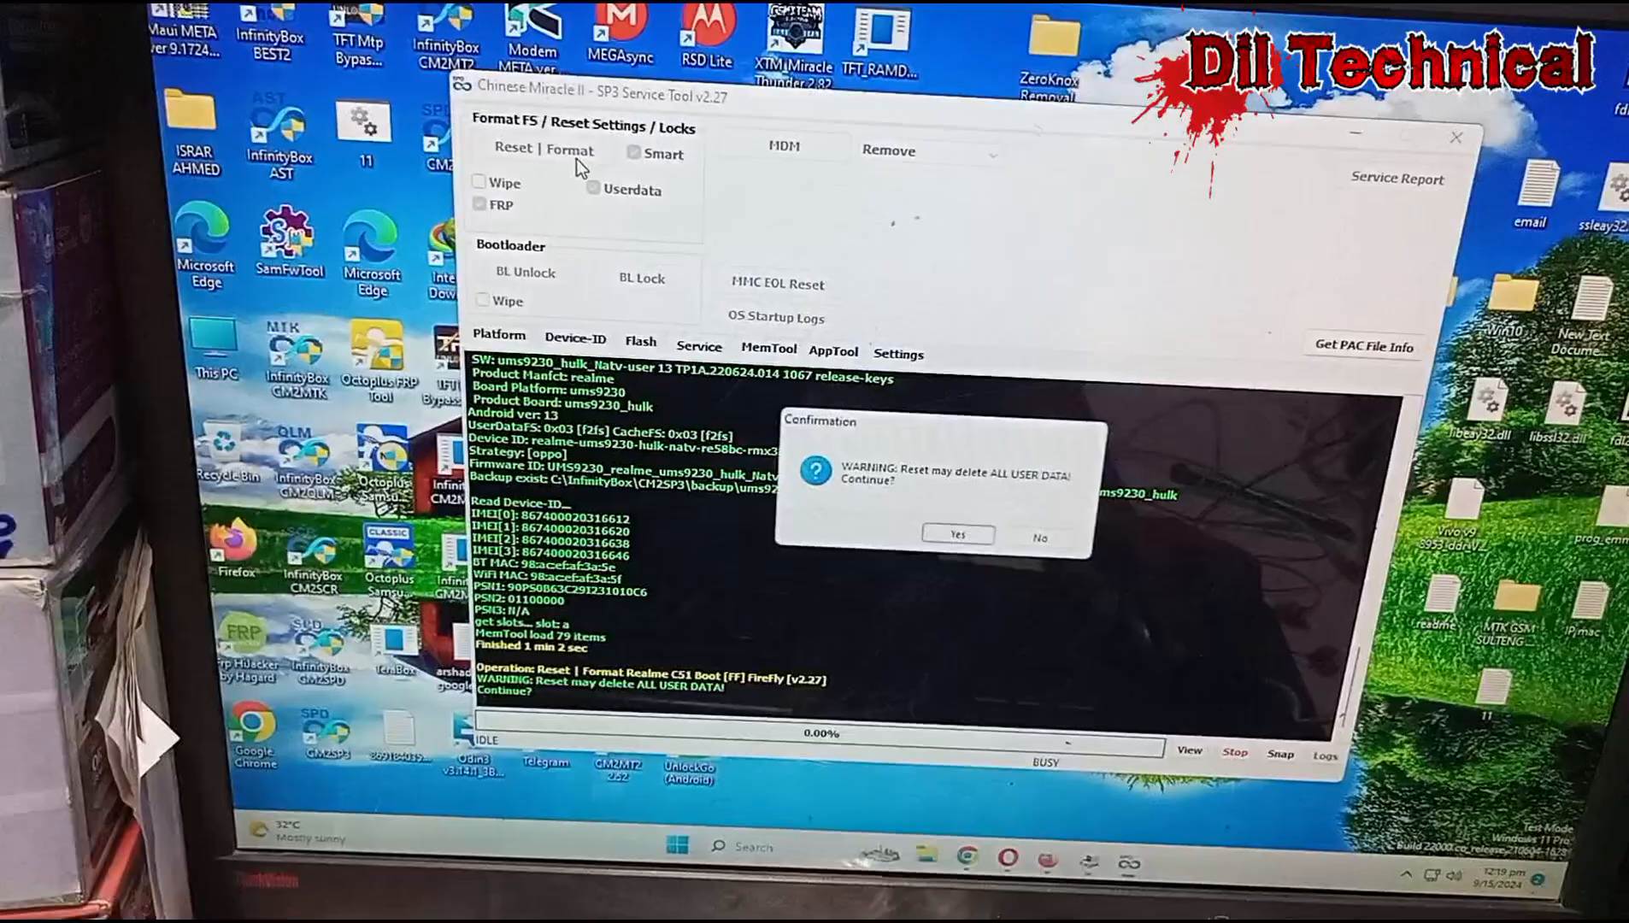
left_click(956, 533)
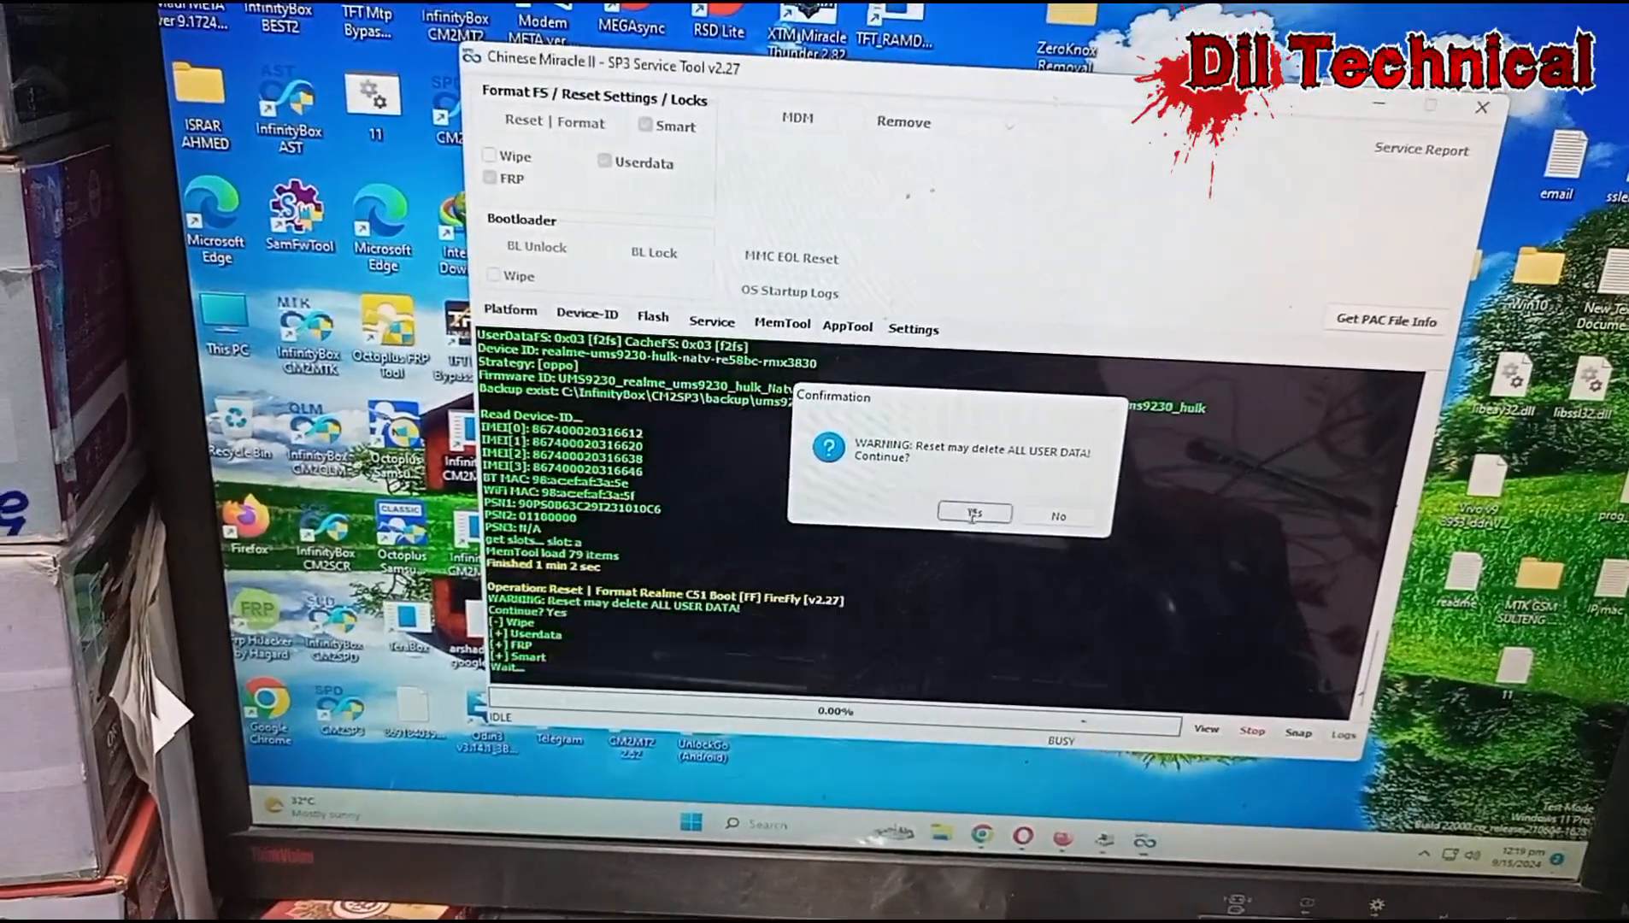
left_click(974, 514)
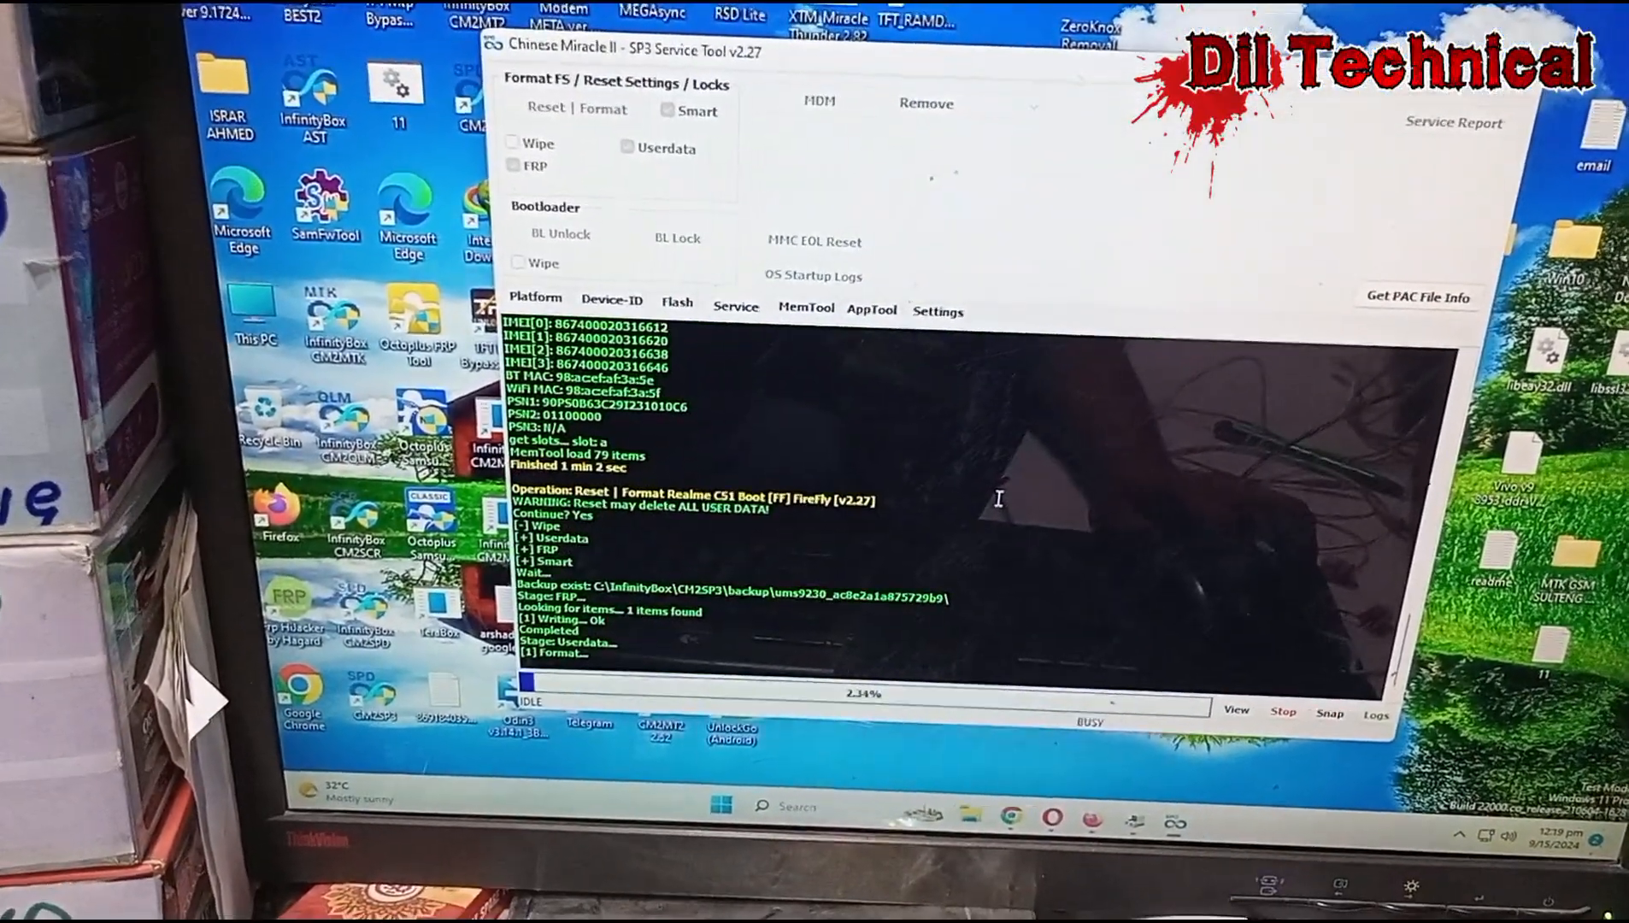